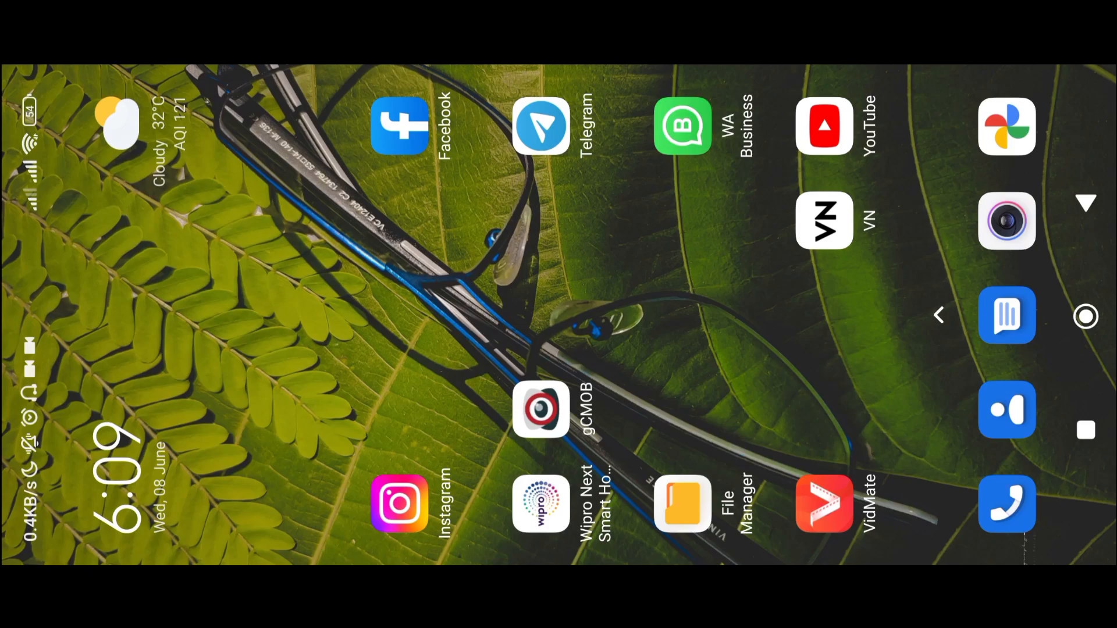
Launch Instagram from the home screen to view a user's profile reels
{"action": "left_click", "coordinate": [400, 505]}
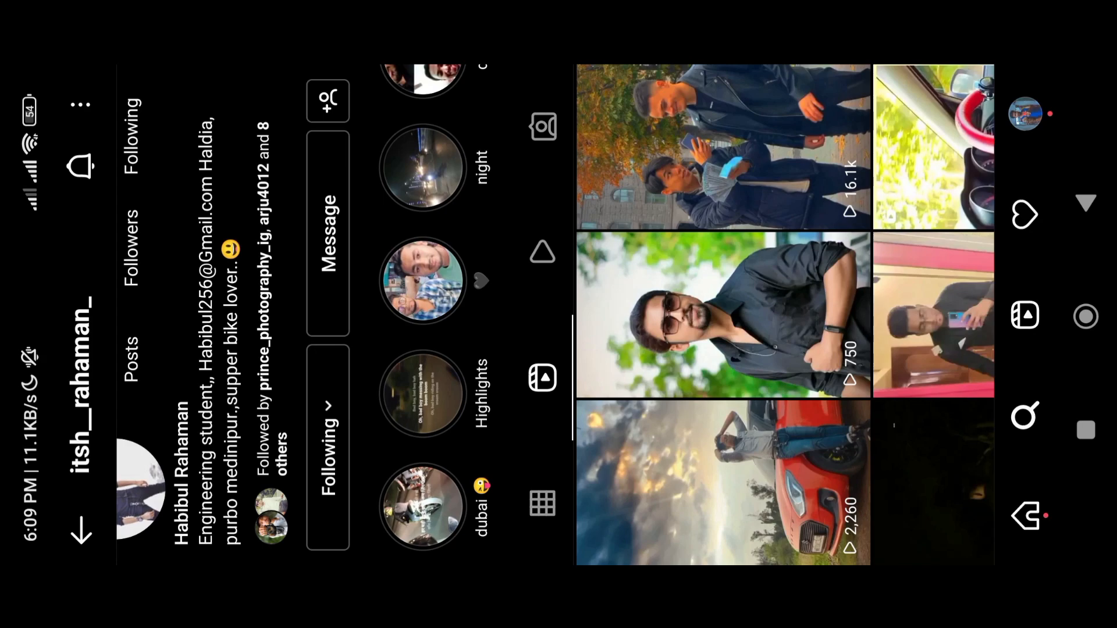
Exit Instagram back to the Android home screen
{"action": "left_click", "coordinate": [722, 323]}
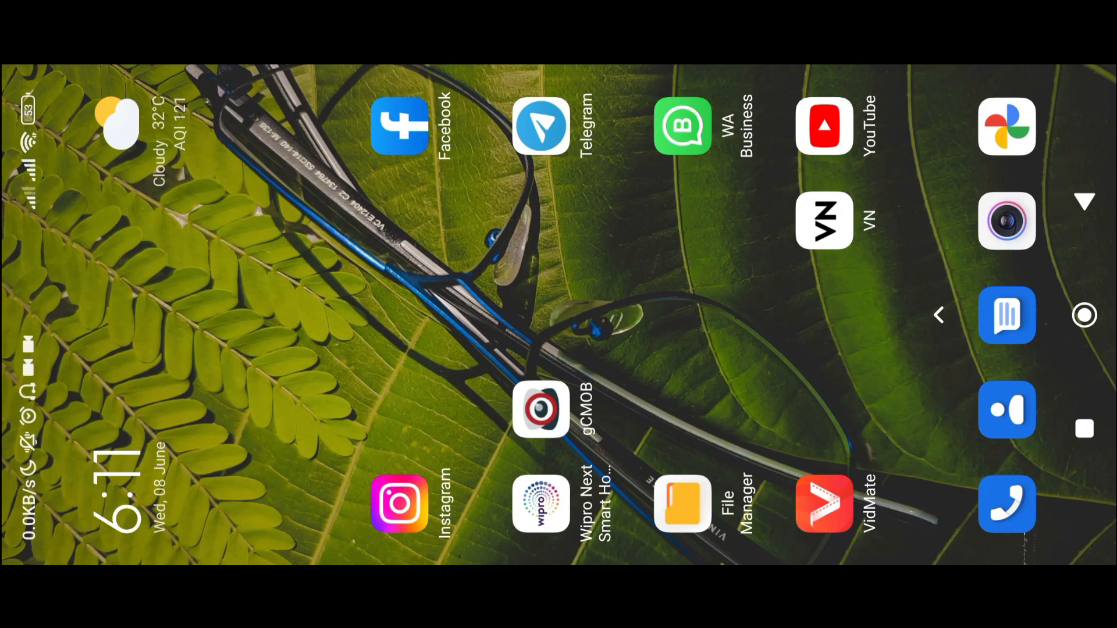
Open File Manager to the Download > VN share files folder
{"action": "left_click", "coordinate": [824, 219]}
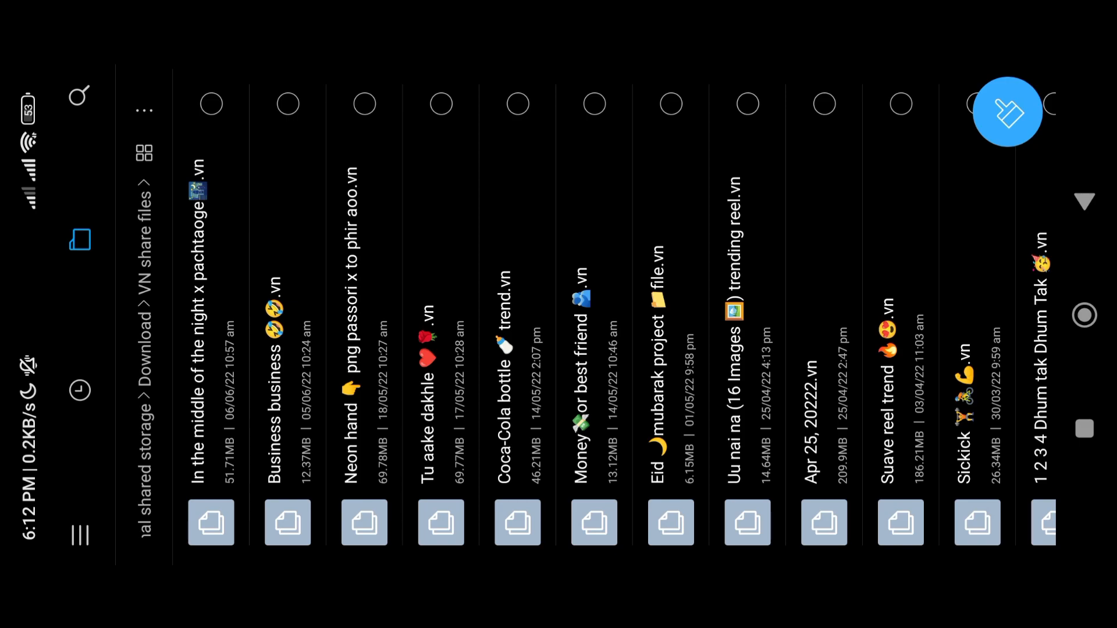
Open a shared .vn project file from the list in VN Video Editor
{"action": "left_click", "coordinate": [211, 104]}
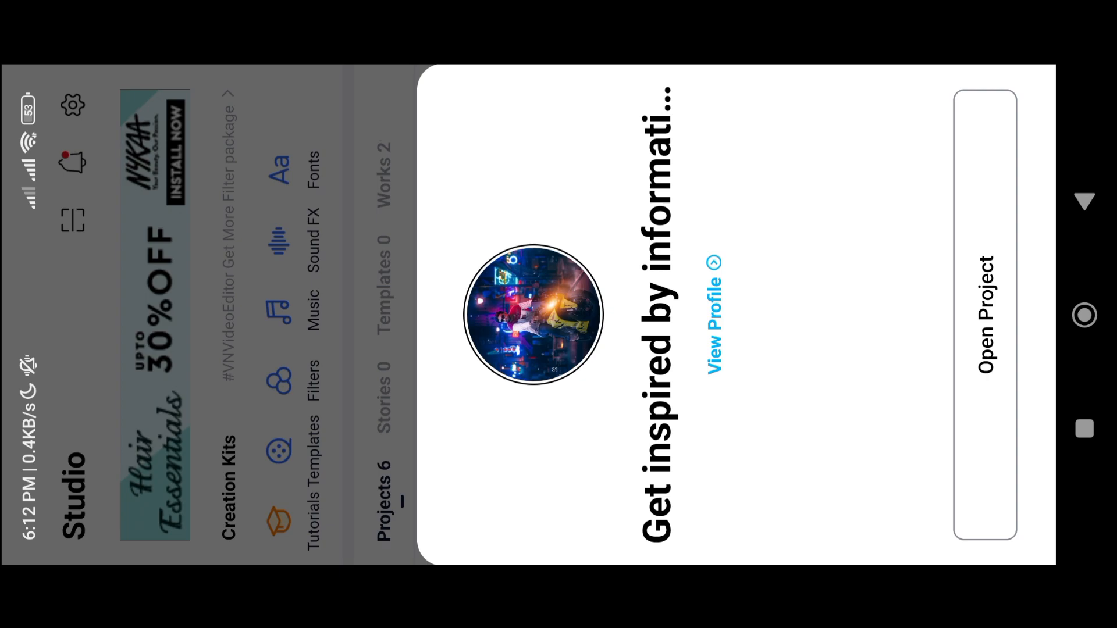
Load the shared red-car project into the timeline via Open Project
{"action": "left_click", "coordinate": [985, 317]}
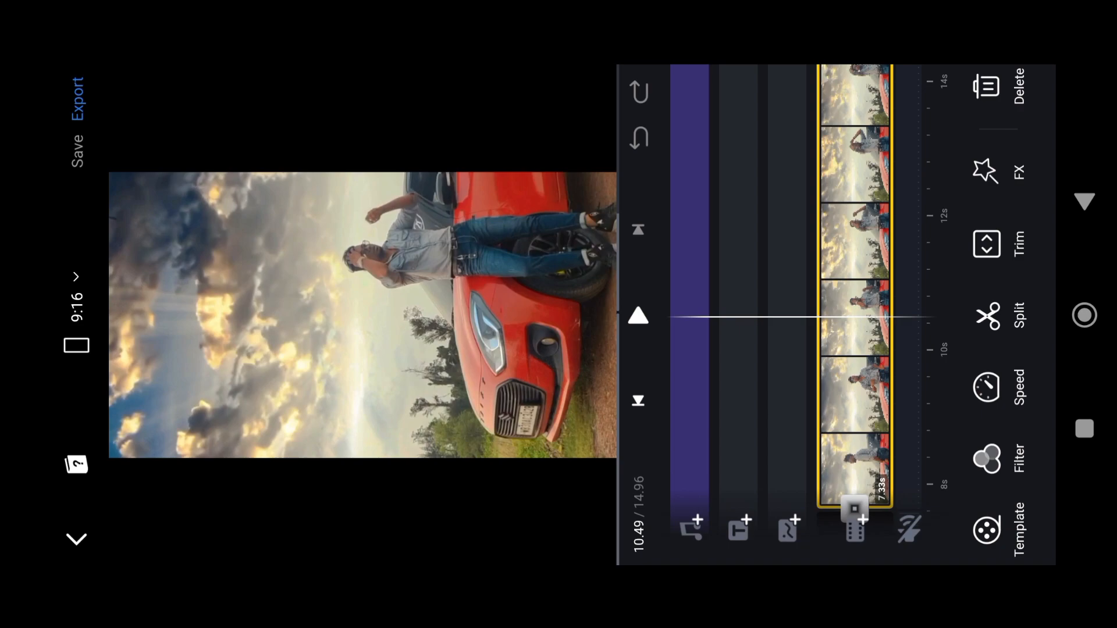
Replace the red-car clip with the sunset walking video from the gallery
{"action": "left_click", "coordinate": [854, 530]}
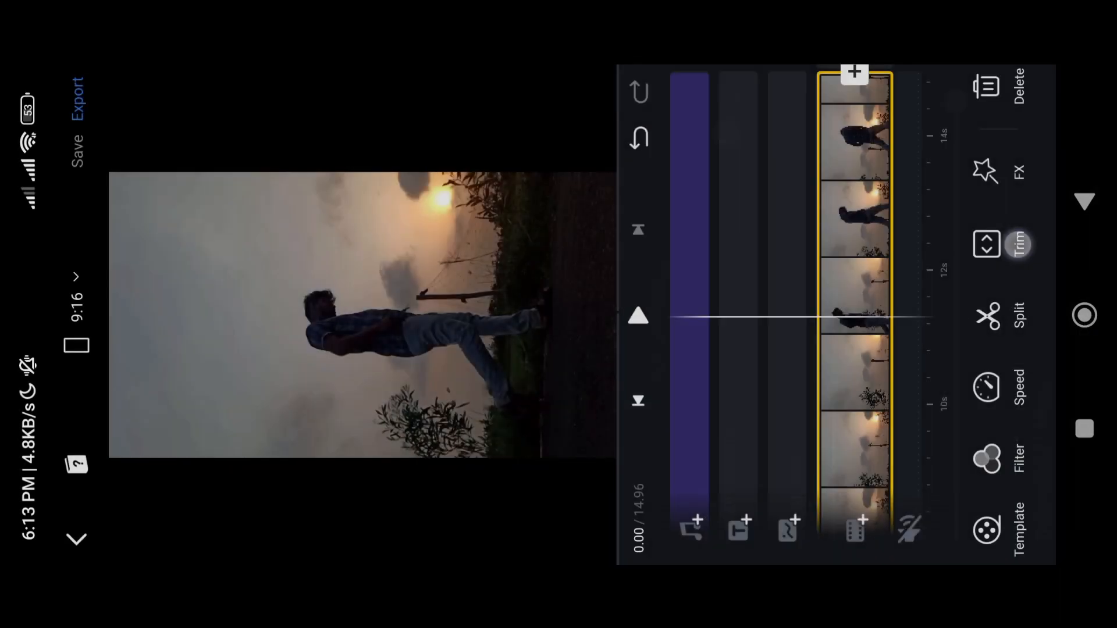
Export the edited 14-second video to reach the Publish screen
{"action": "left_click", "coordinate": [70, 88]}
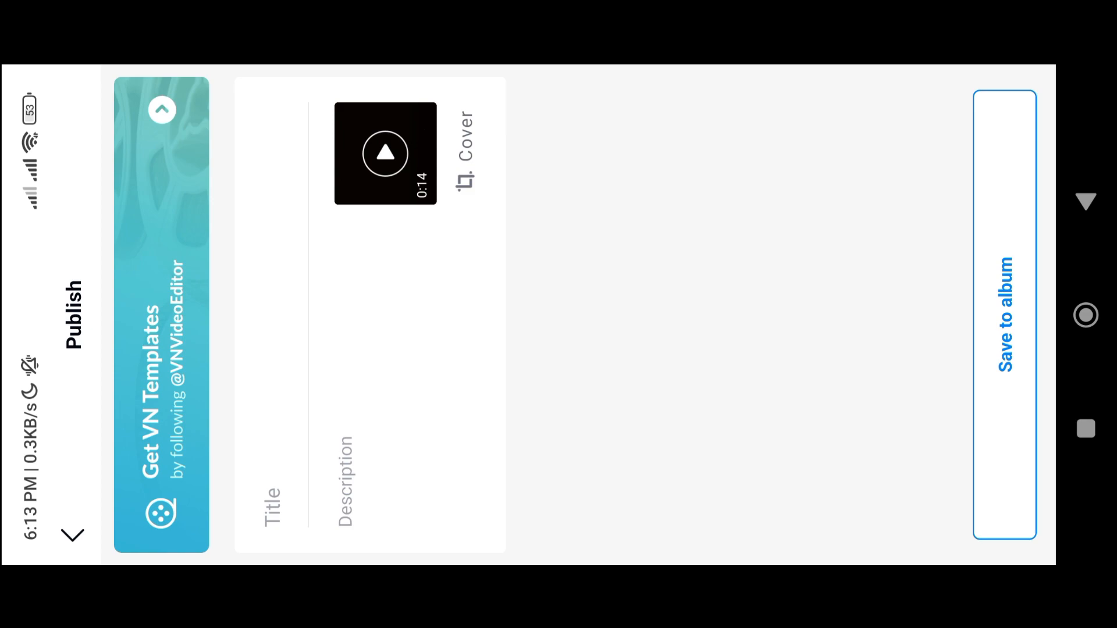